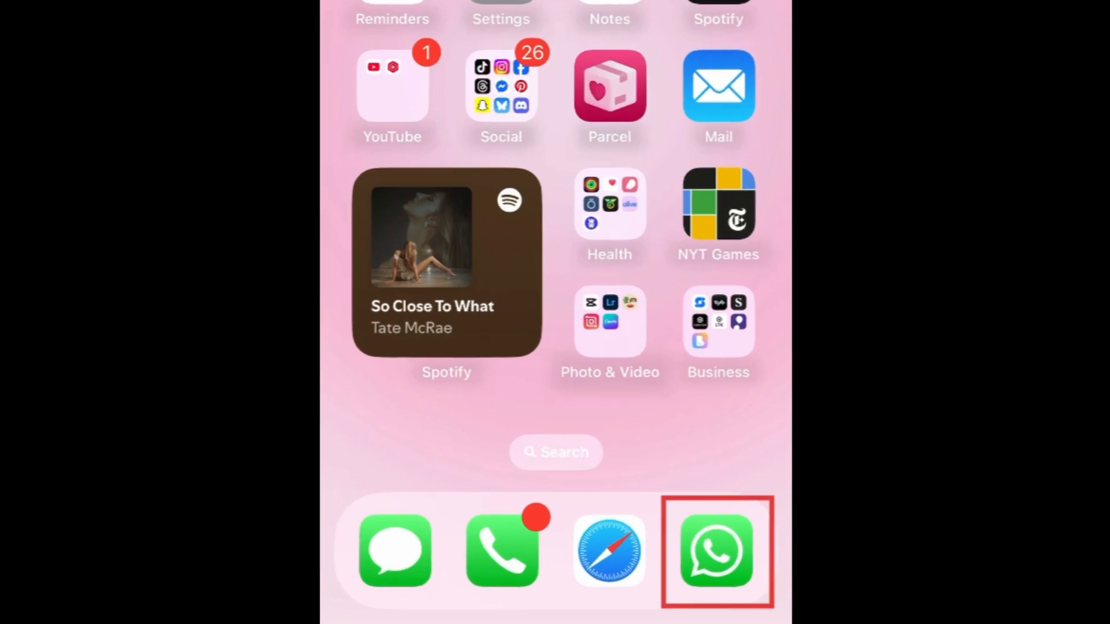
Launch WhatsApp and open Example Group's info page from the Favorites list.
left_click(717, 553)
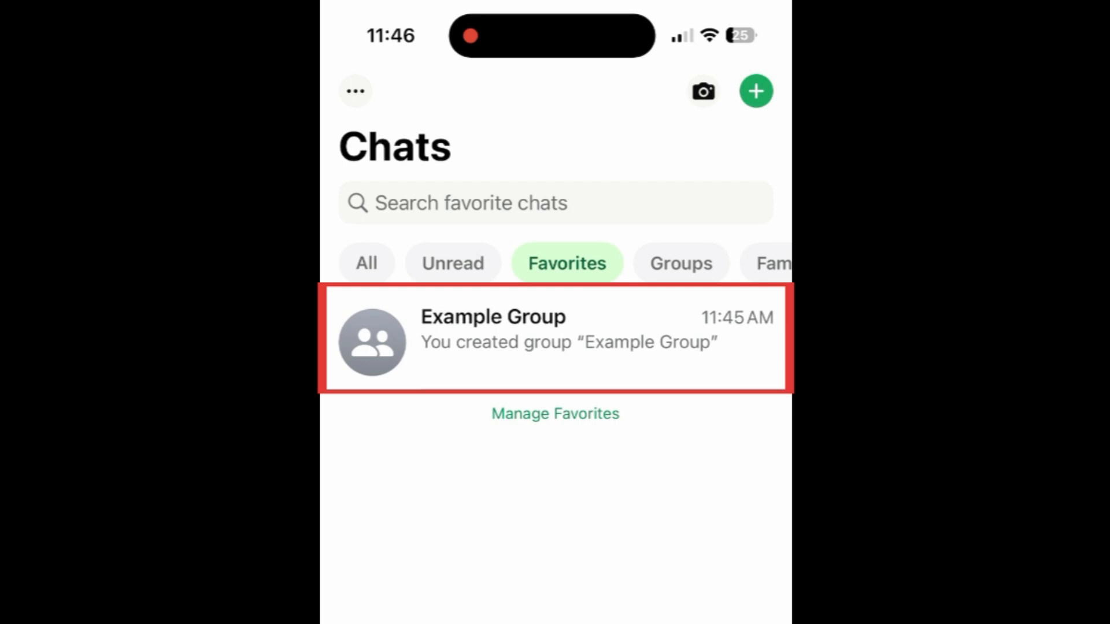
left_click(556, 340)
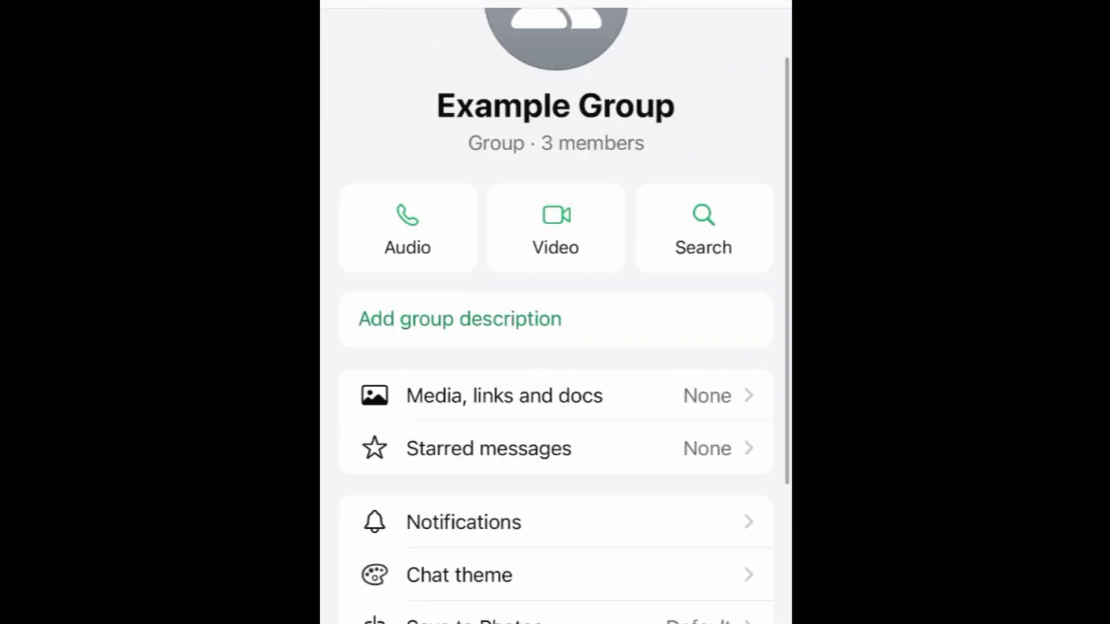
Exit Example Group and confirm, returning to its empty conversation.
scroll("down", 3)
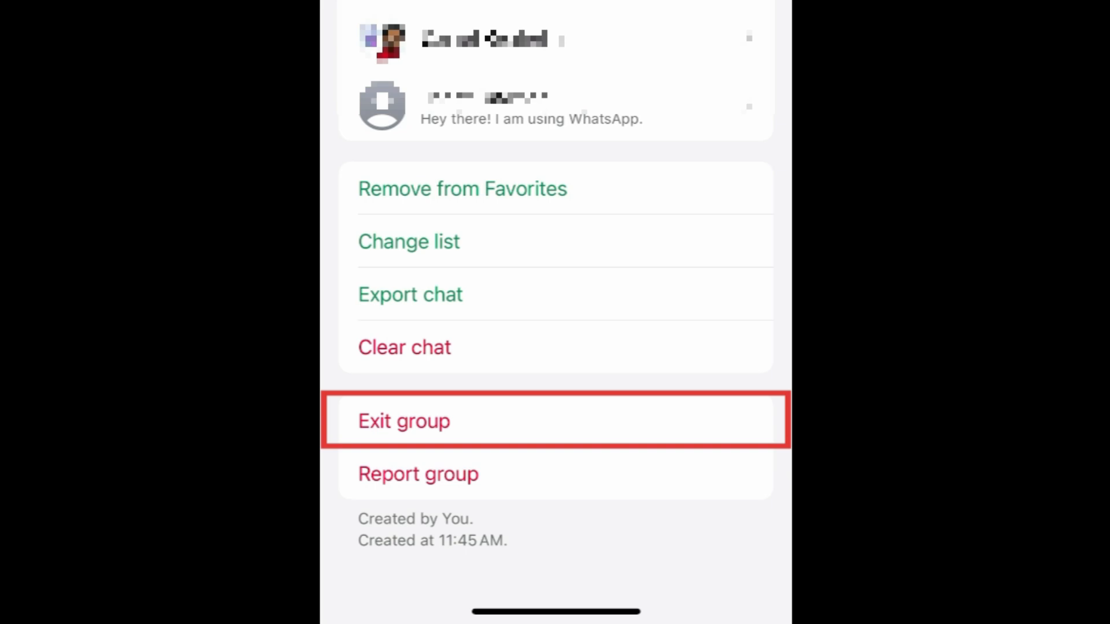
left_click(404, 421)
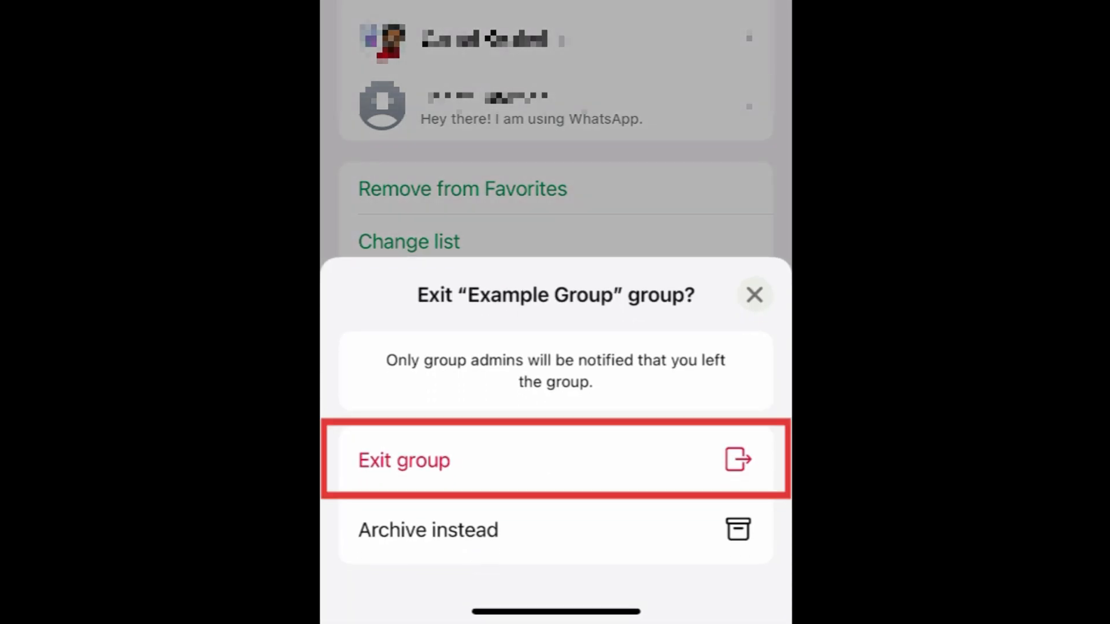
left_click(754, 295)
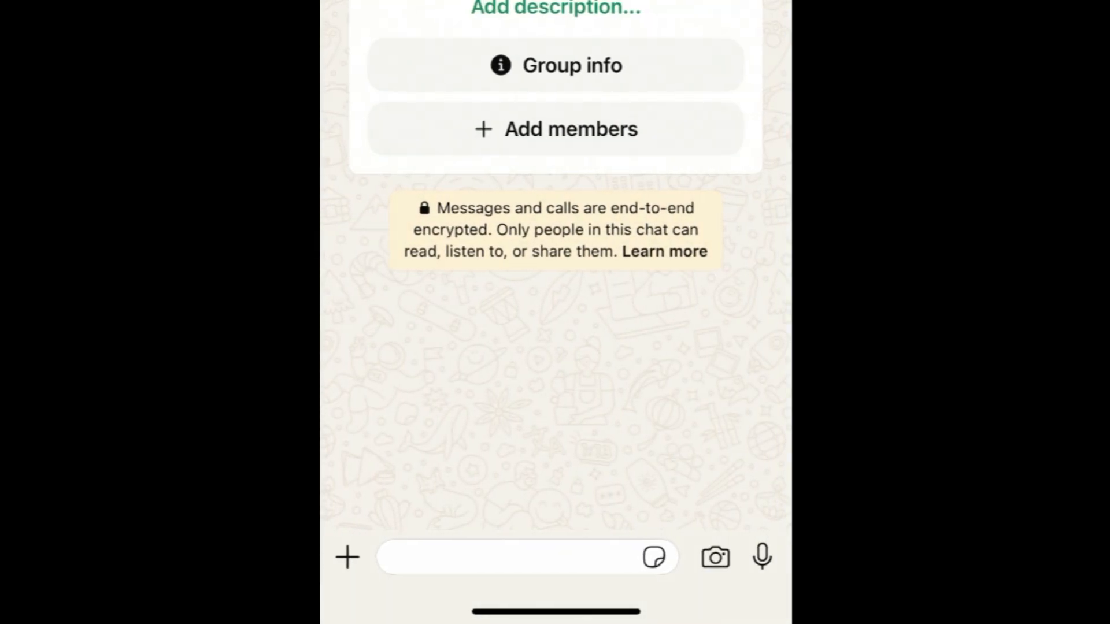
Scroll through the conversation back to Example Group's info page and member options.
scroll("down", 3)
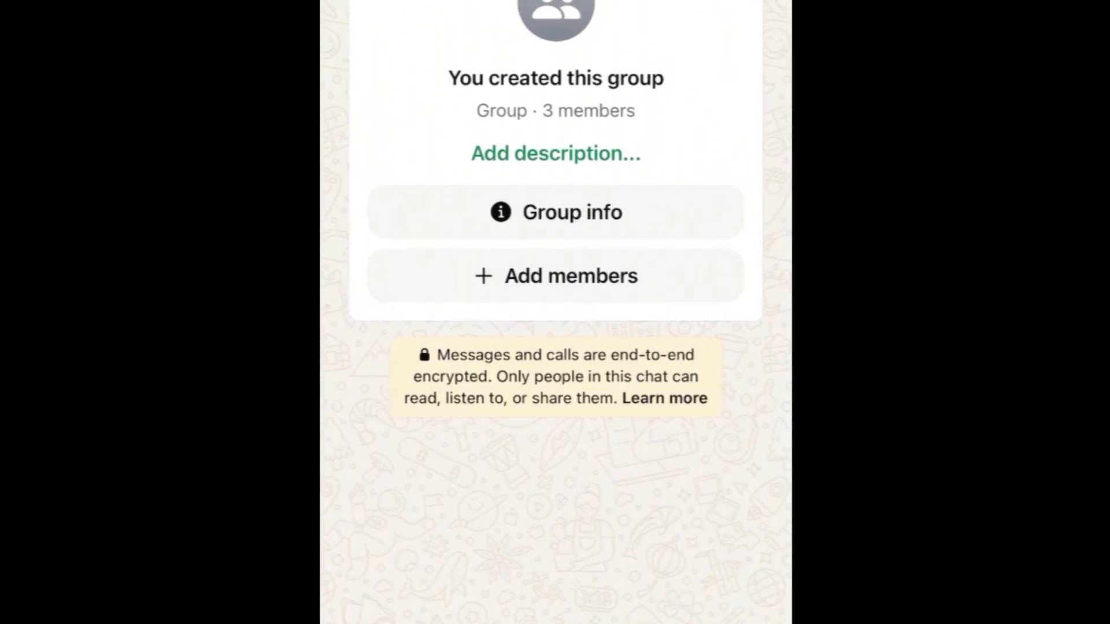
scroll("down", 3)
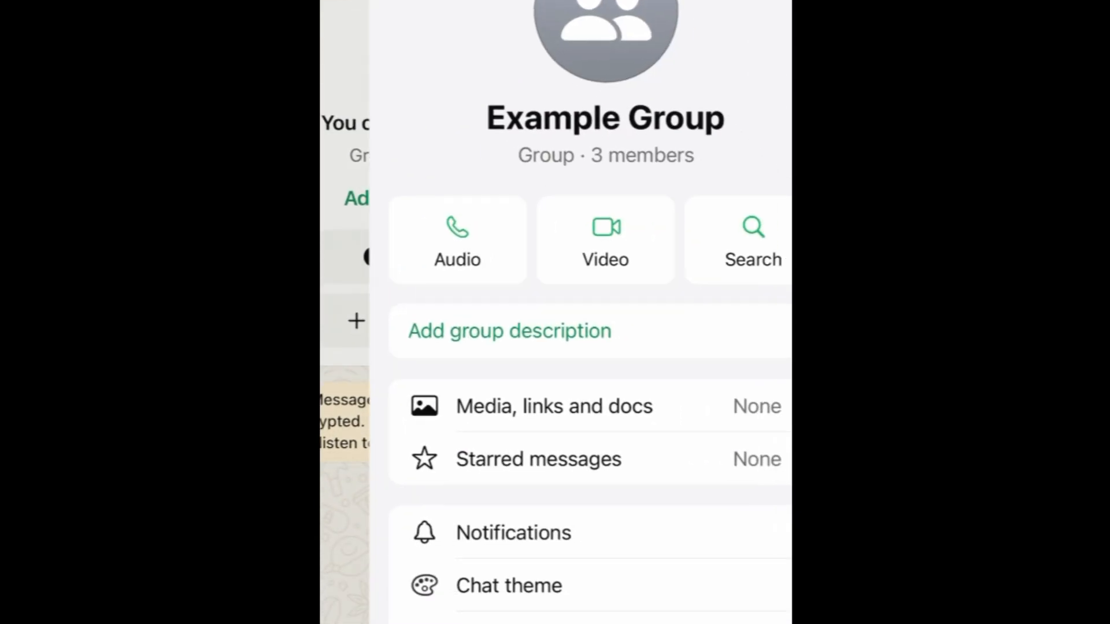
scroll("down", 3)
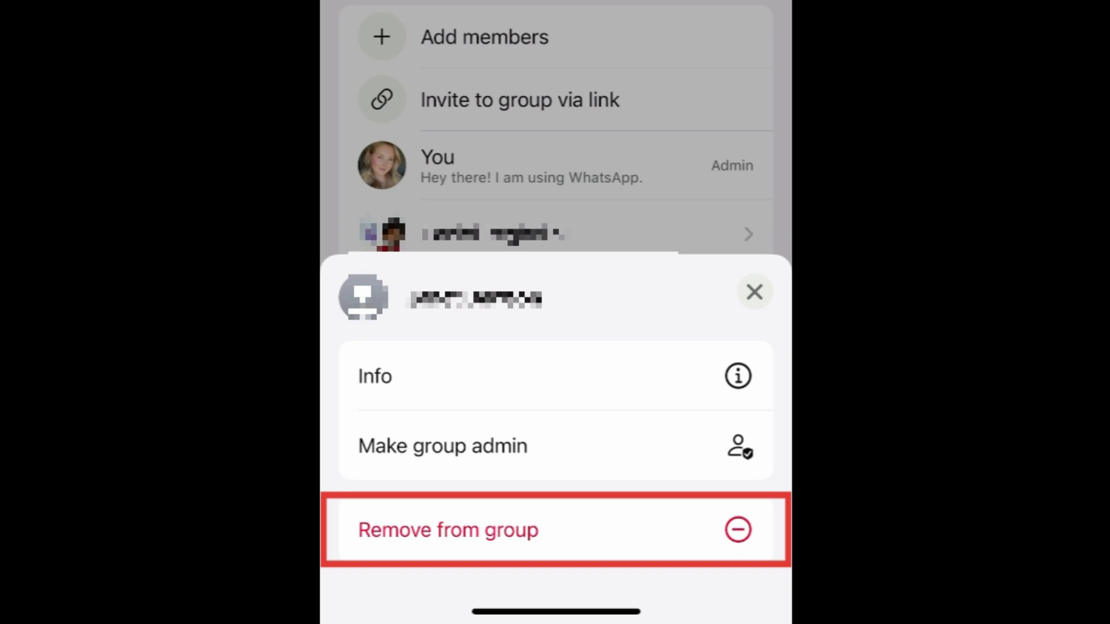
Remove both other members so you are the only one left in Example Group.
left_click(754, 292)
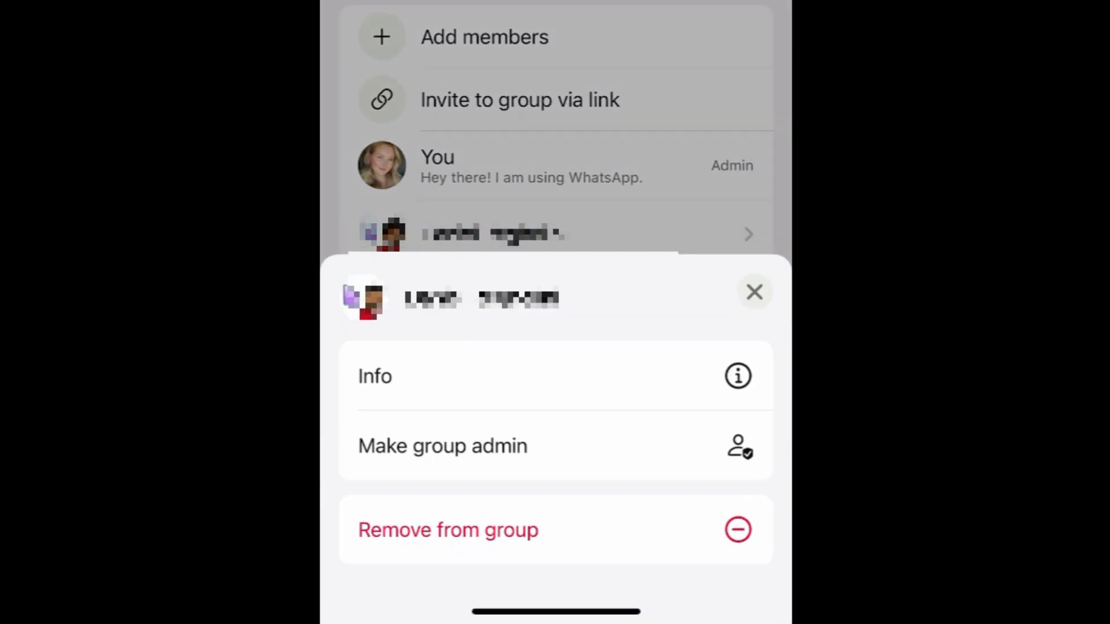
left_click(448, 530)
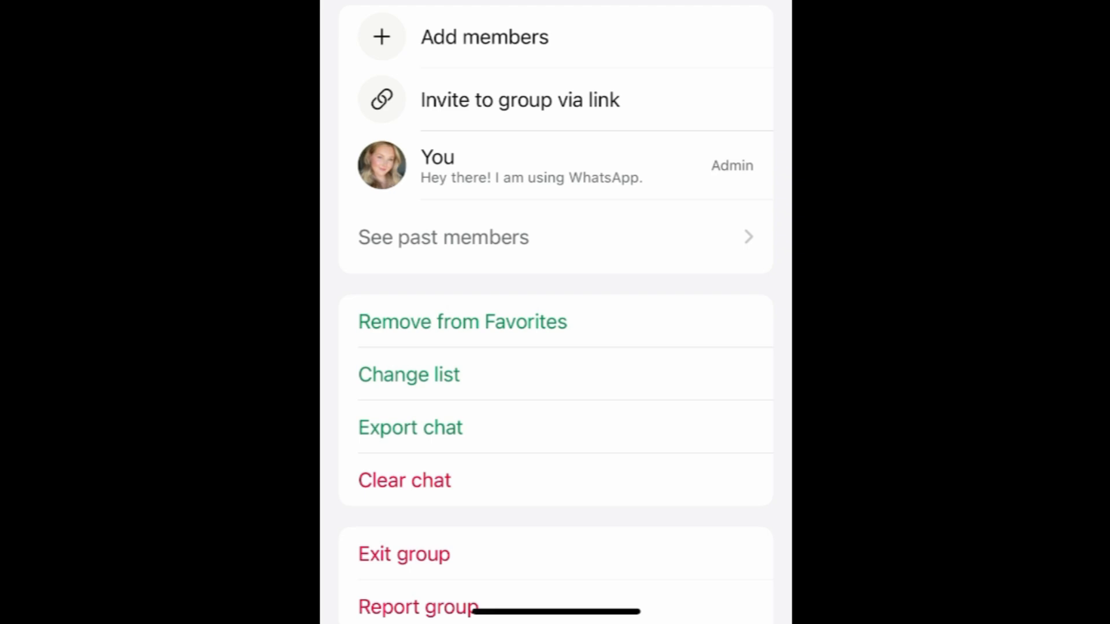
Exit Example Group as its last member and confirm.
scroll("down", 3)
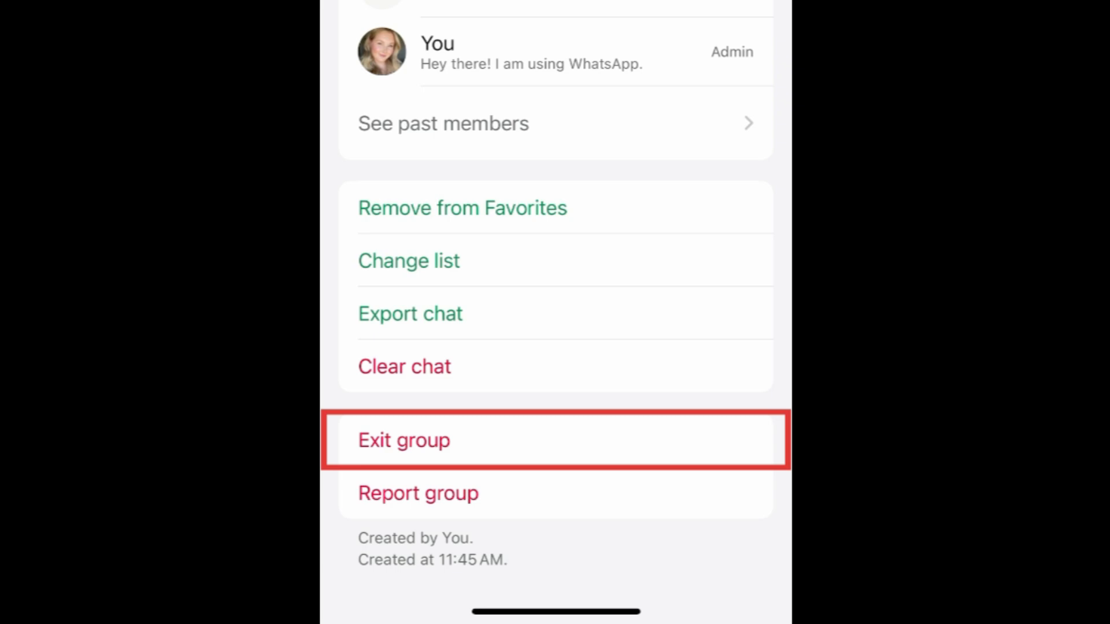
left_click(403, 440)
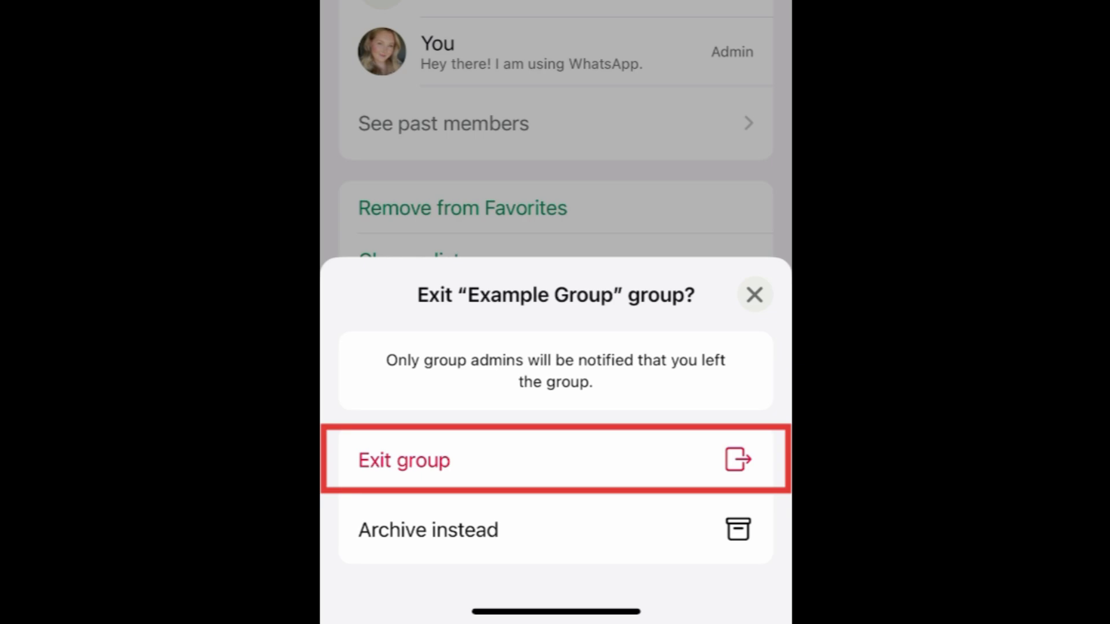
left_click(754, 294)
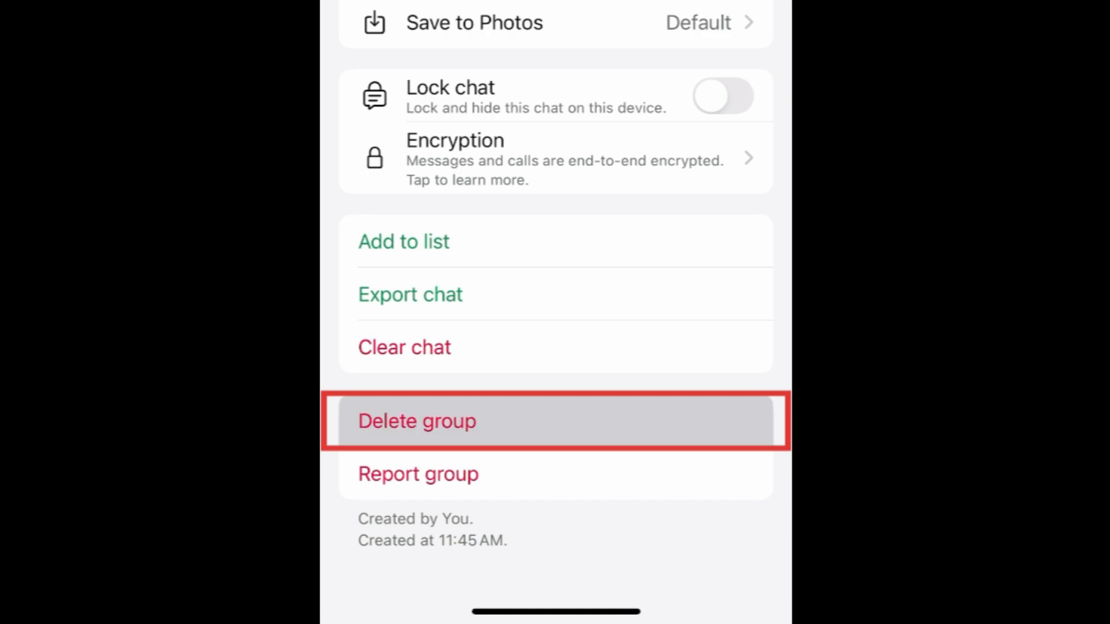
Delete Example Group and confirm, leaving Favorites with no chats.
left_click(416, 421)
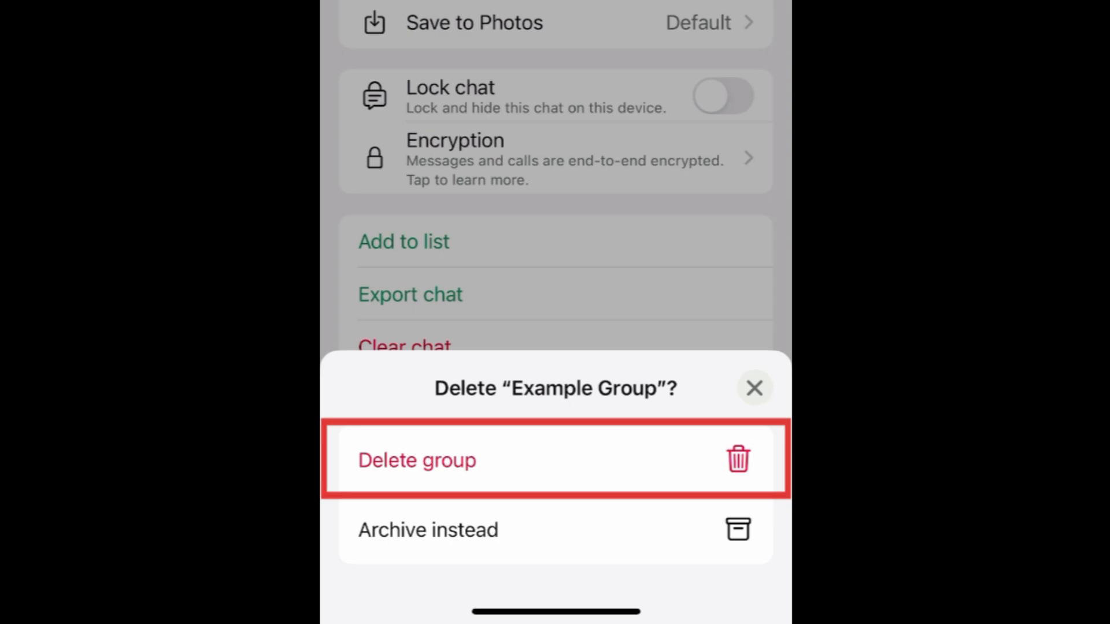
left_click(417, 459)
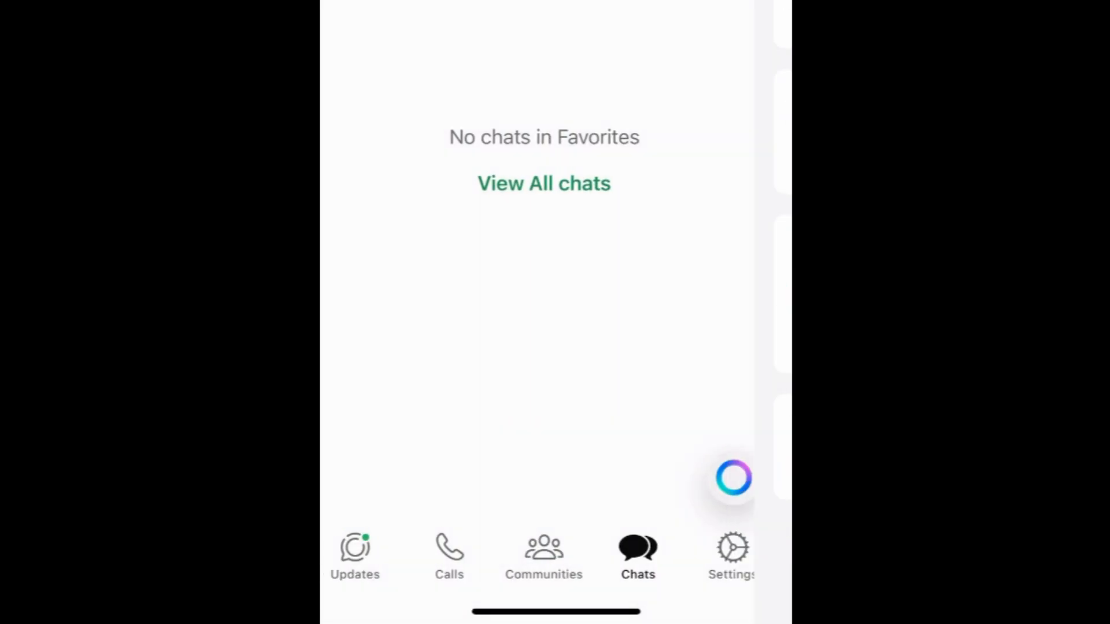
scroll("down", 3)
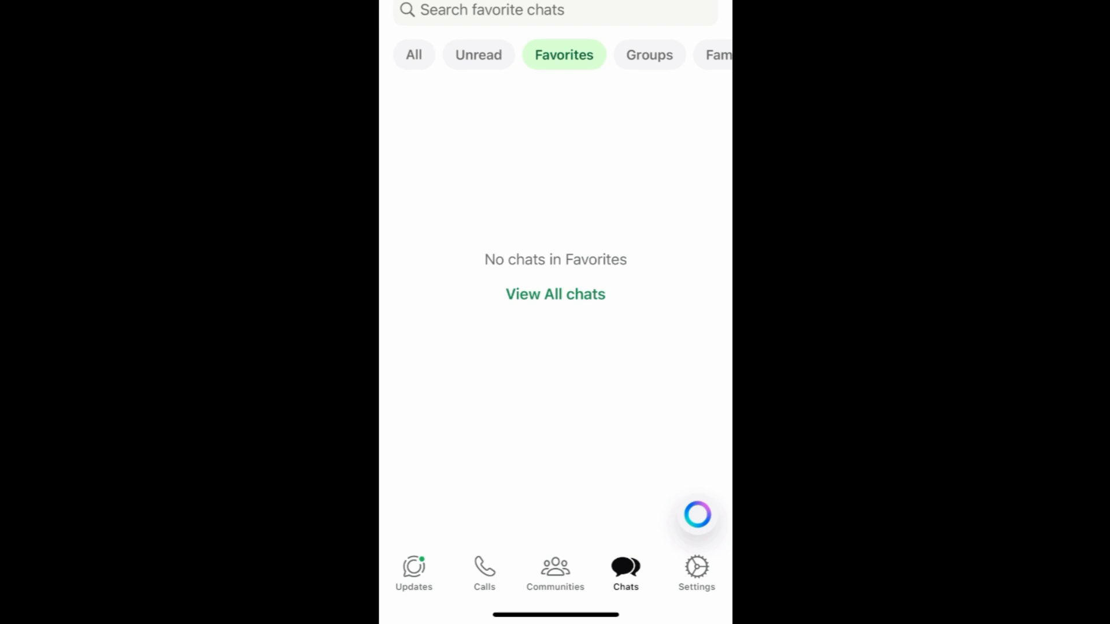